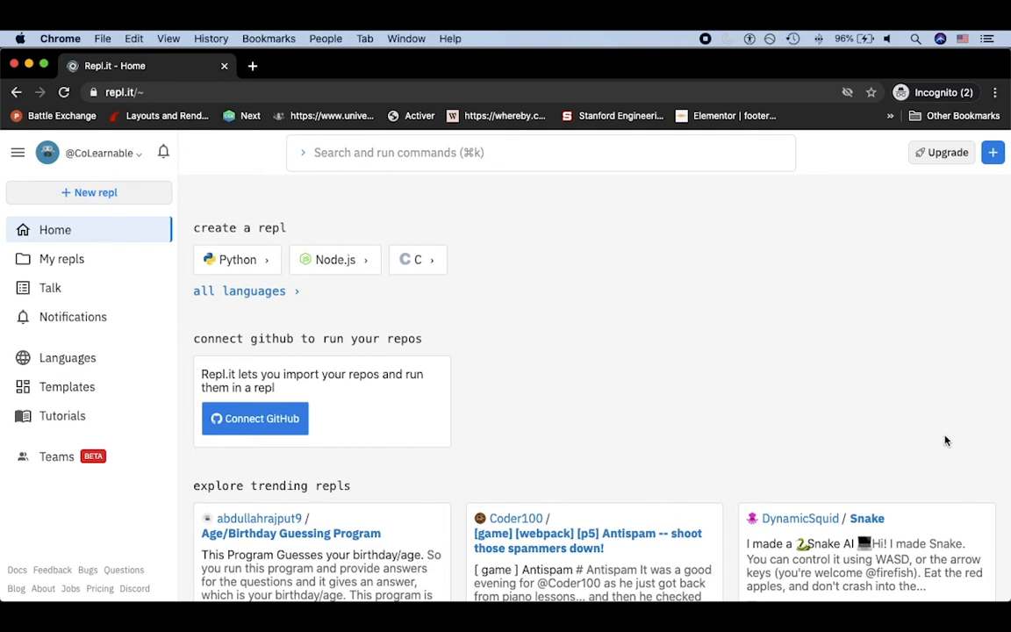
{"action": "mouse_move", "coordinate": [869, 414]}
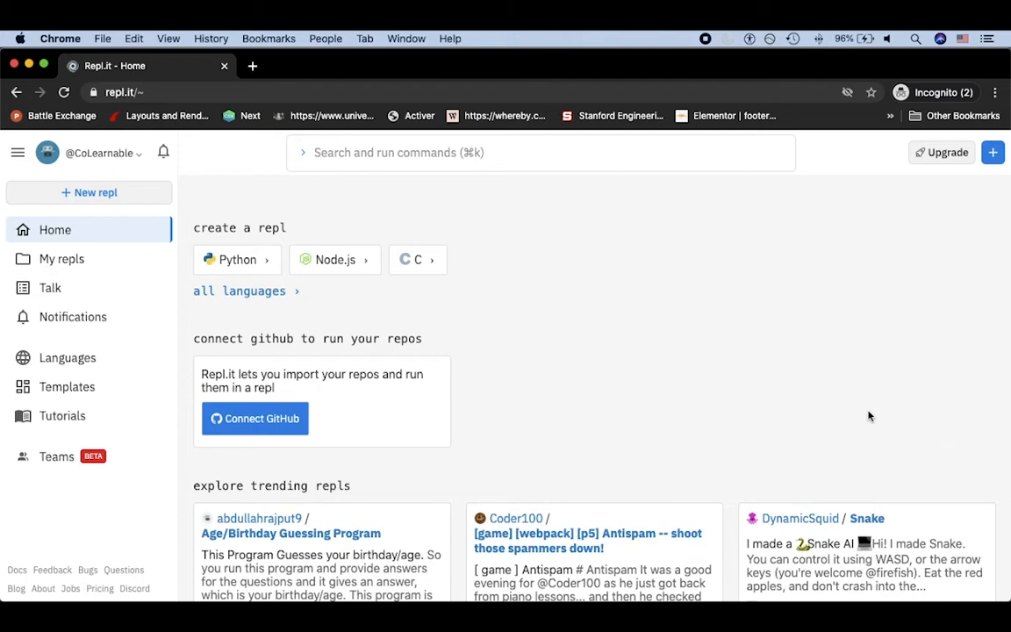
{"action": "mouse_move", "coordinate": [123, 191]}
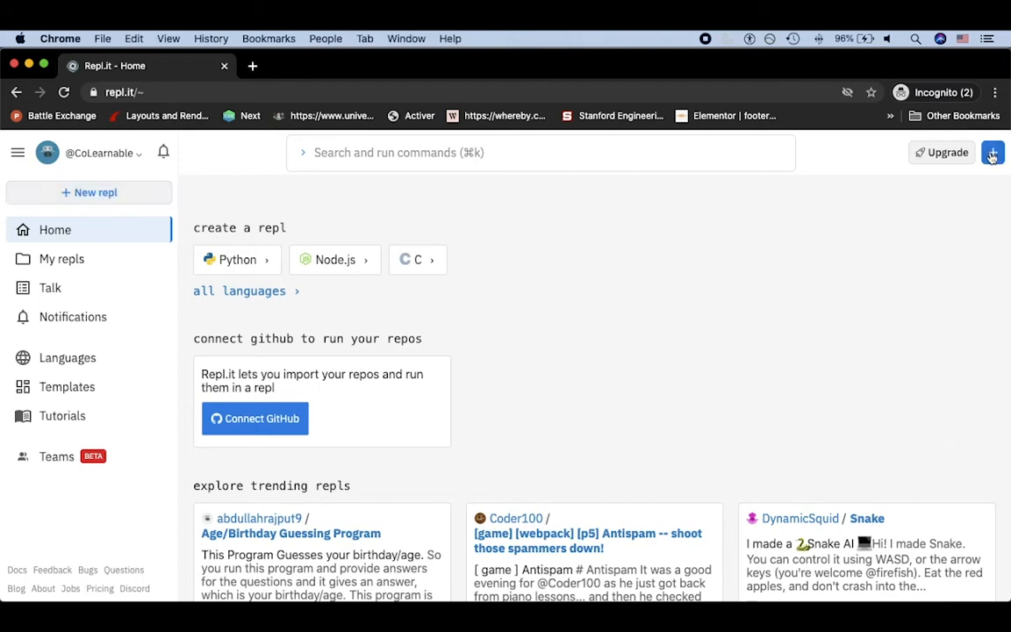
Step: Begin a new Python repl and name it examplePythonRep in the Create new repl form
{"action": "left_click", "coordinate": [992, 150]}
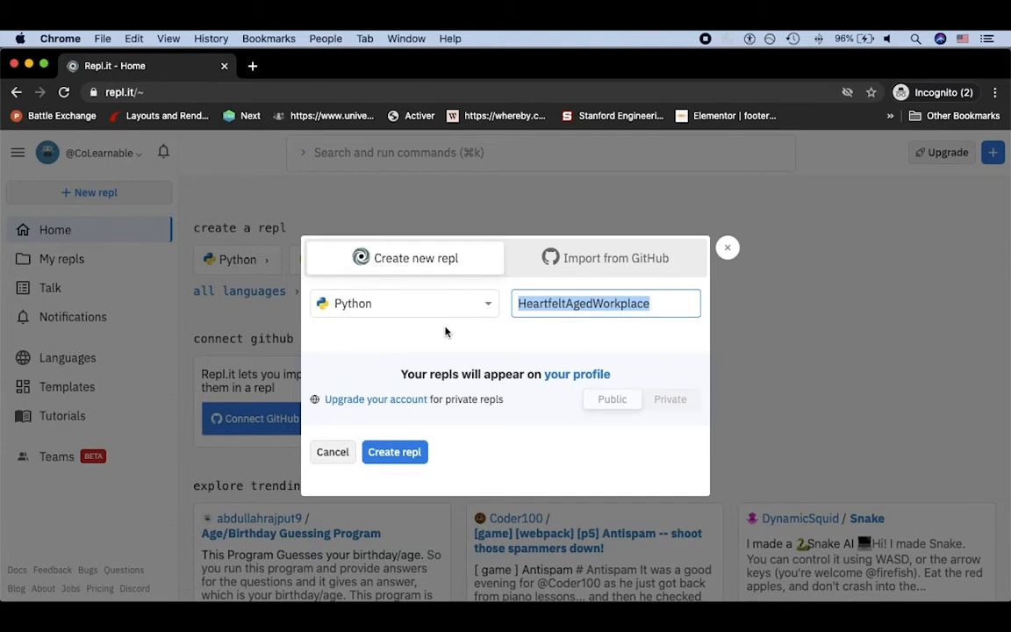
{"action": "type", "text": "examplePython"}
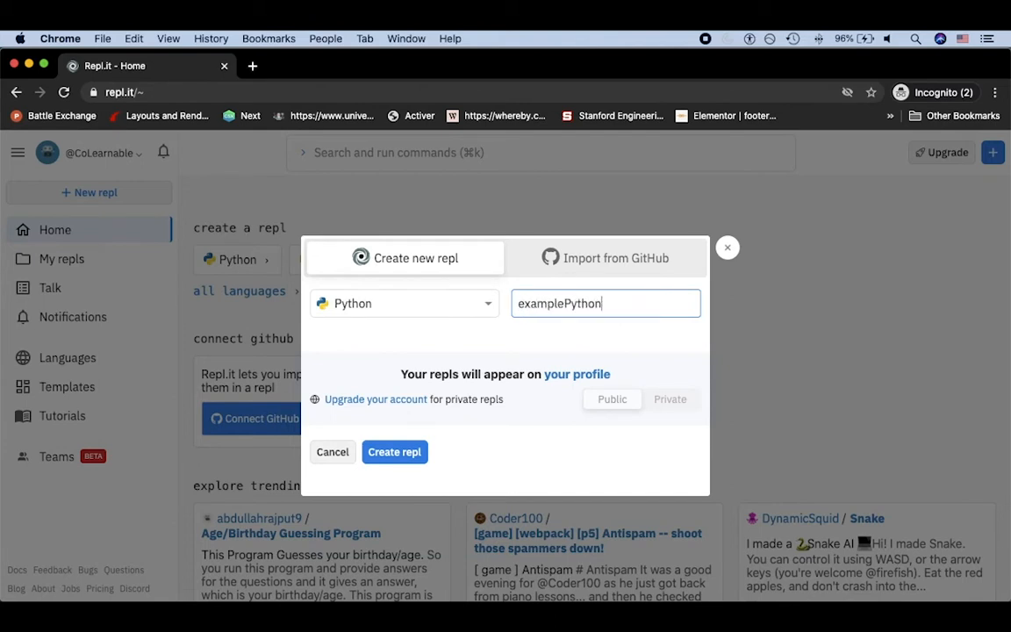
{"action": "type", "text": "Rep"}
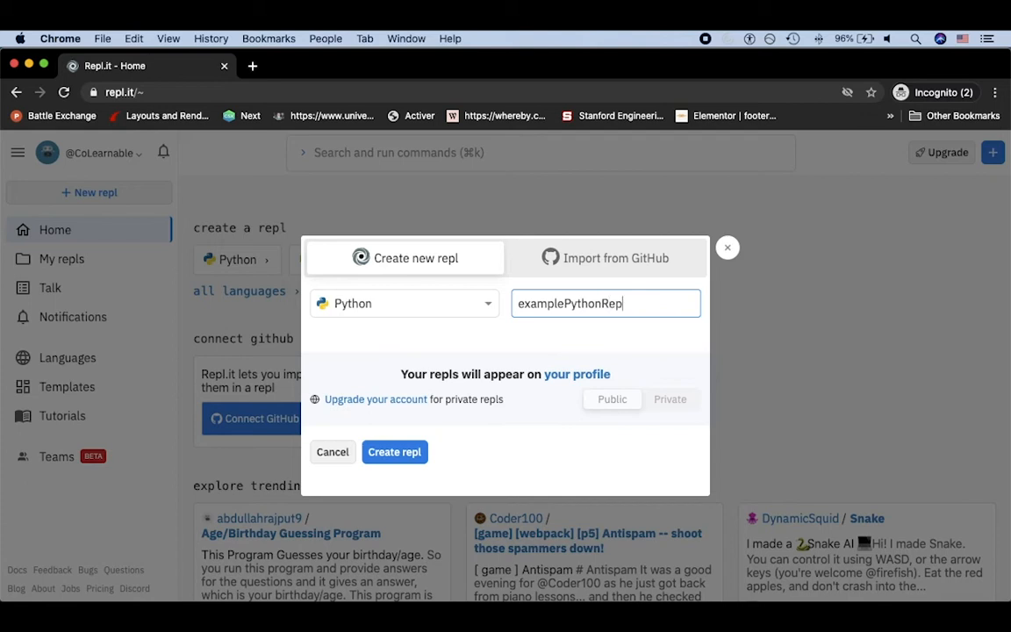
Step: Create examplePythonRepl, landing in its workspace with empty main.py and Python console
{"action": "left_click", "coordinate": [726, 246]}
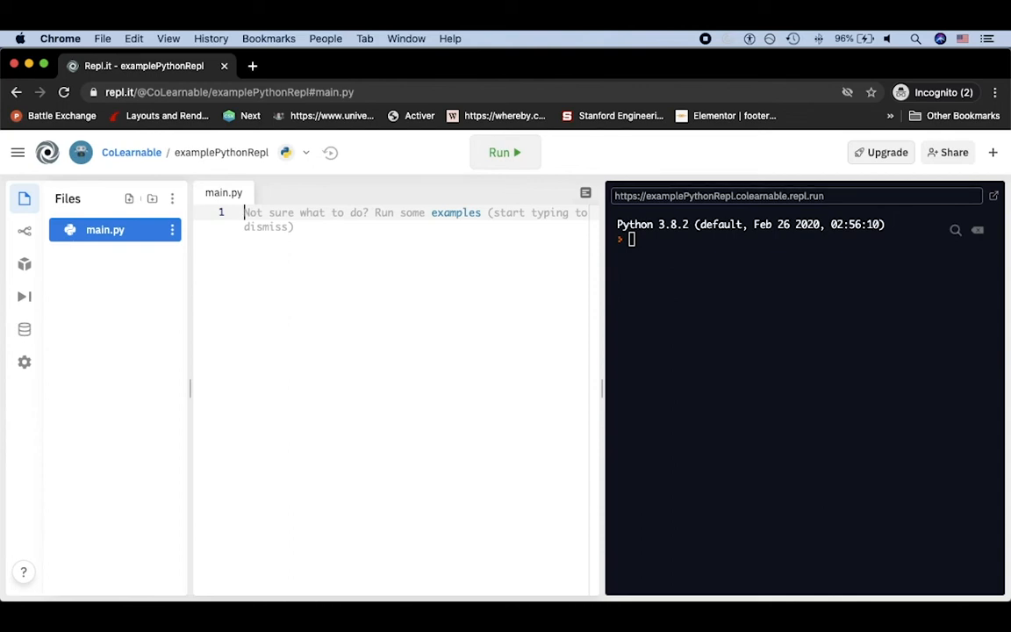
{"action": "left_click", "coordinate": [176, 91]}
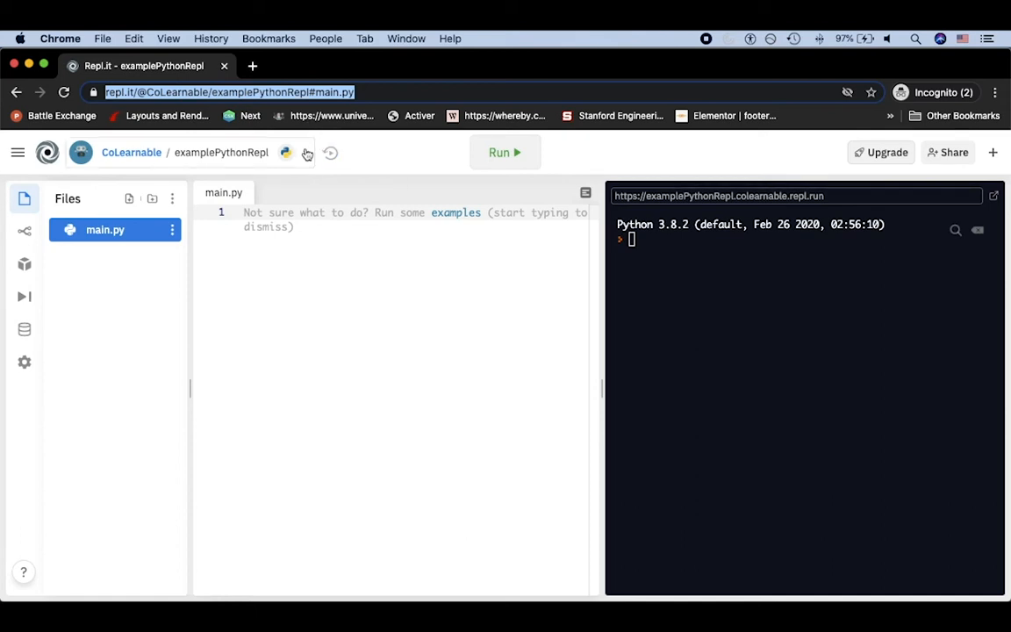
Step: From Home, reopen examplePythonRepl and confirm 'Yes, delete this Repl' in the Delete dialog
{"action": "left_click", "coordinate": [305, 151]}
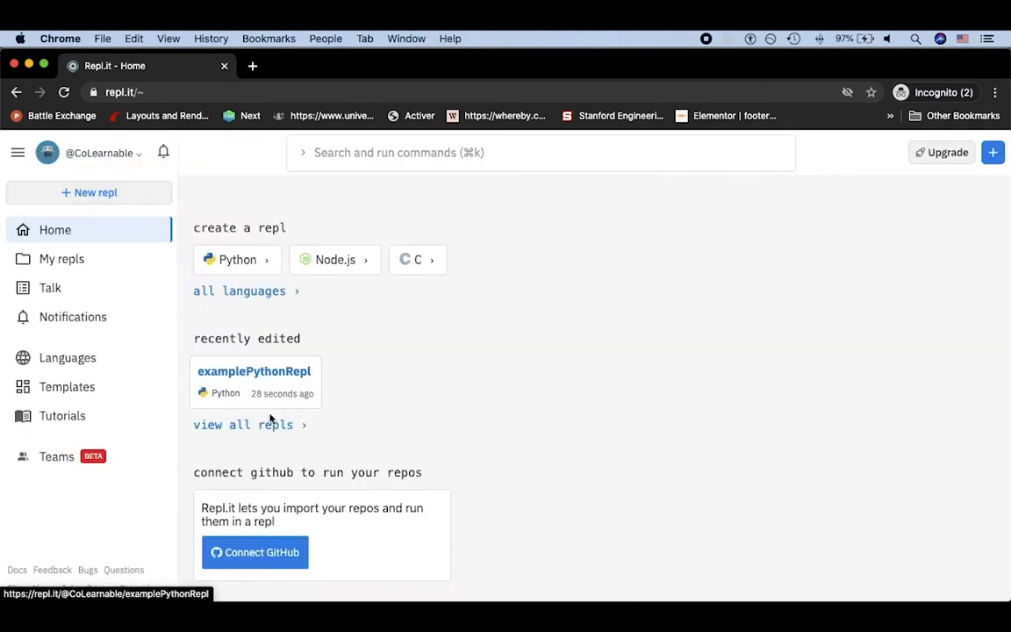
{"action": "left_click", "coordinate": [253, 372]}
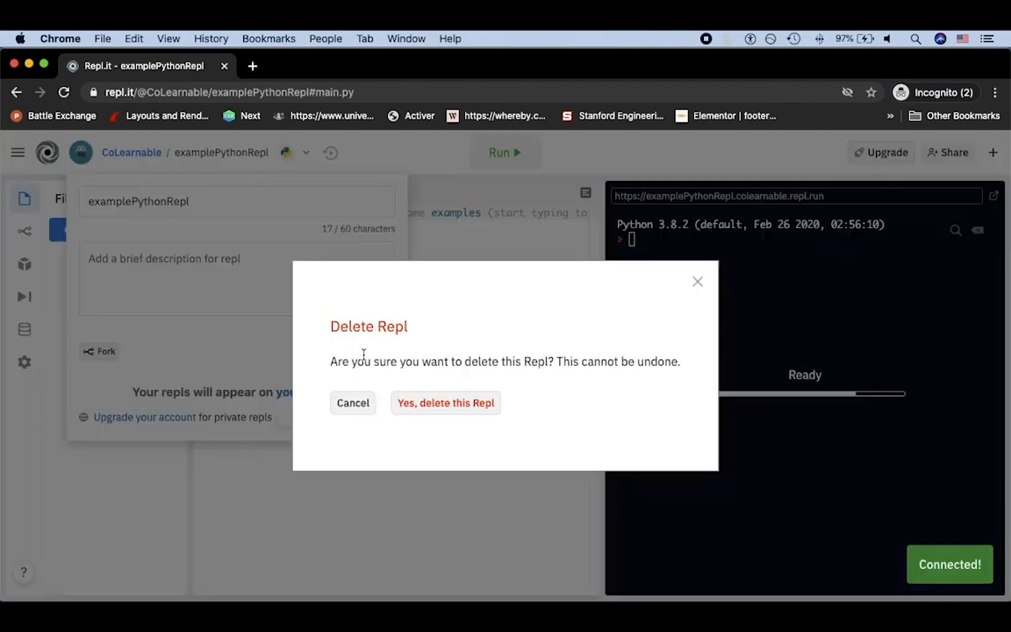
{"action": "left_click", "coordinate": [351, 402]}
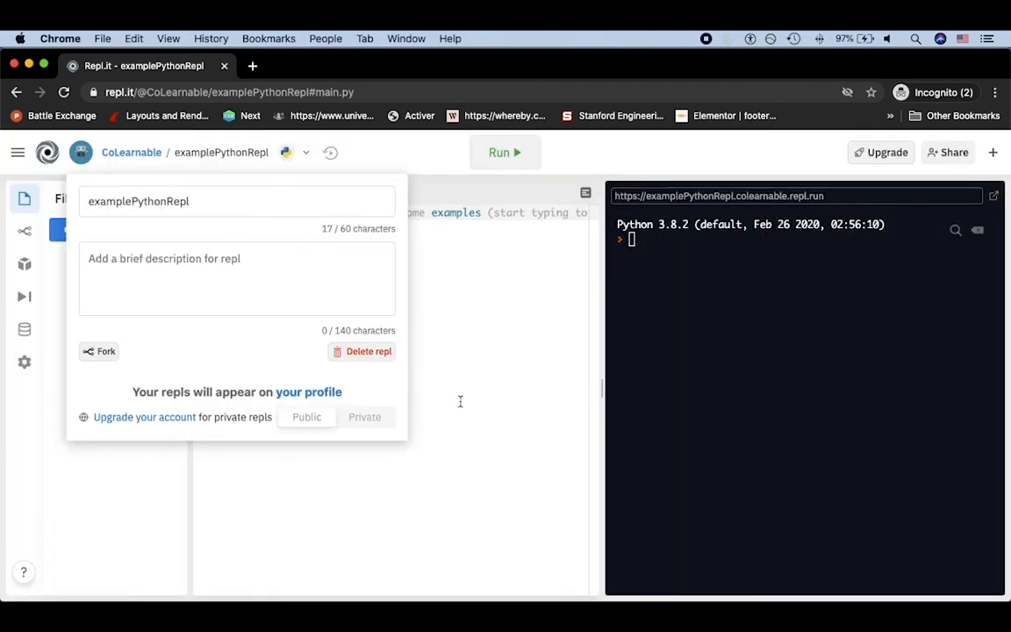